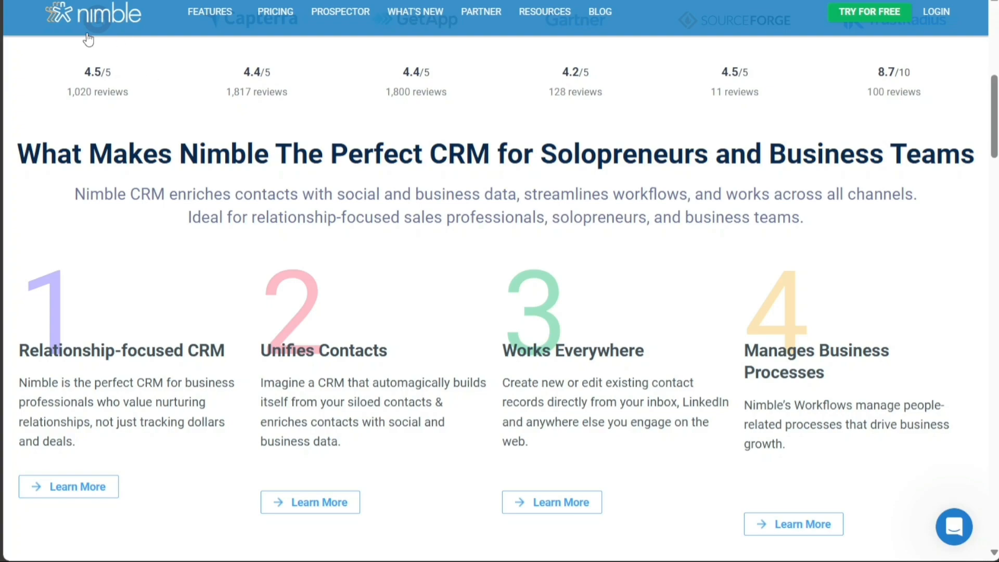
mouse_move(207, 83)
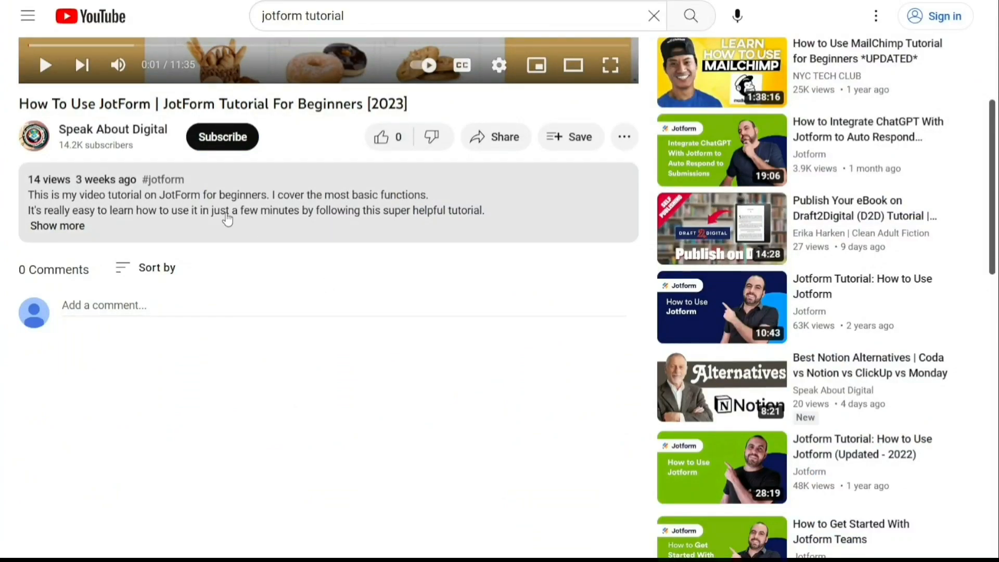
- Start a free Nimble CRM trial from the website header, reaching the account onboarding screen
left_click(56, 226)
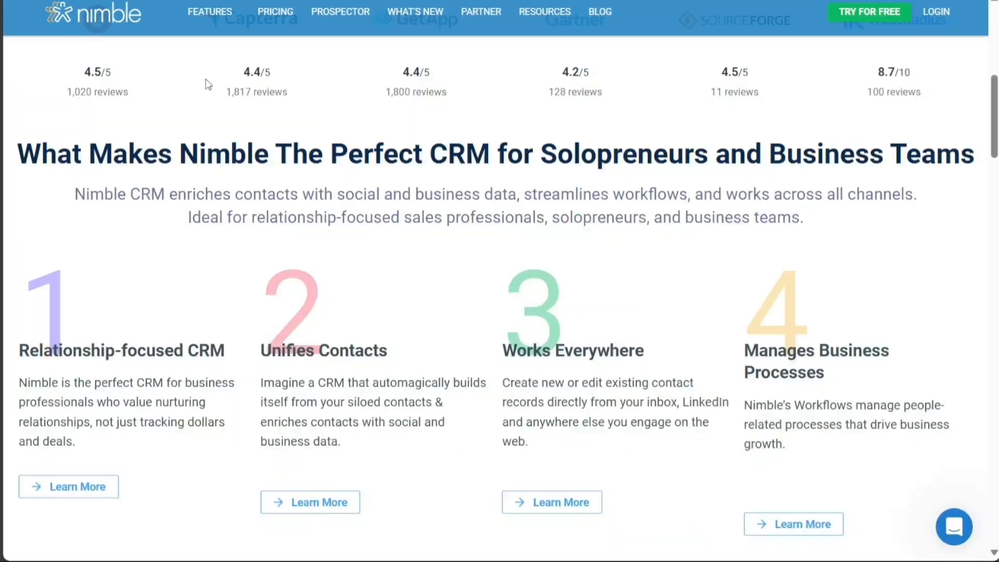
mouse_move(868, 25)
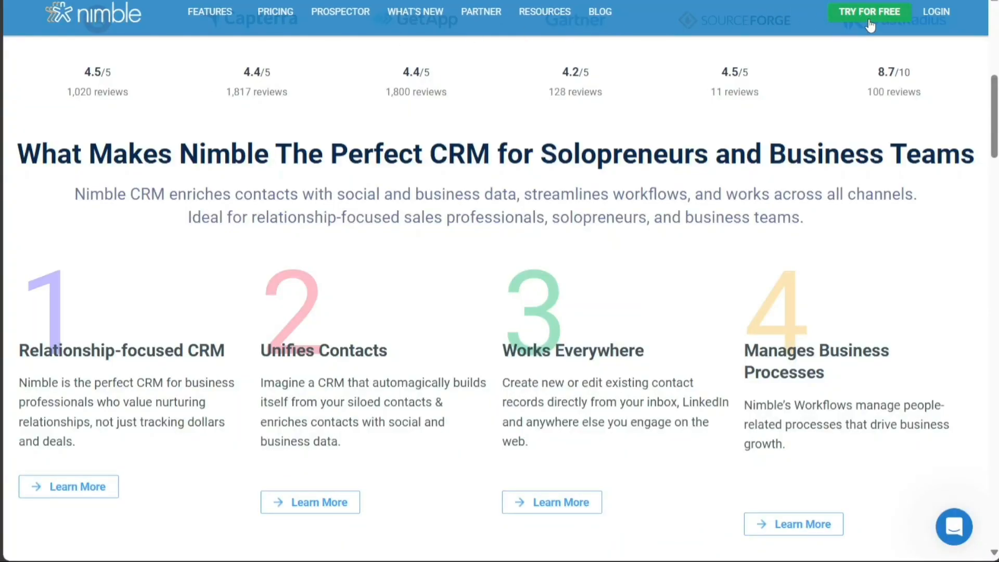
mouse_move(839, 18)
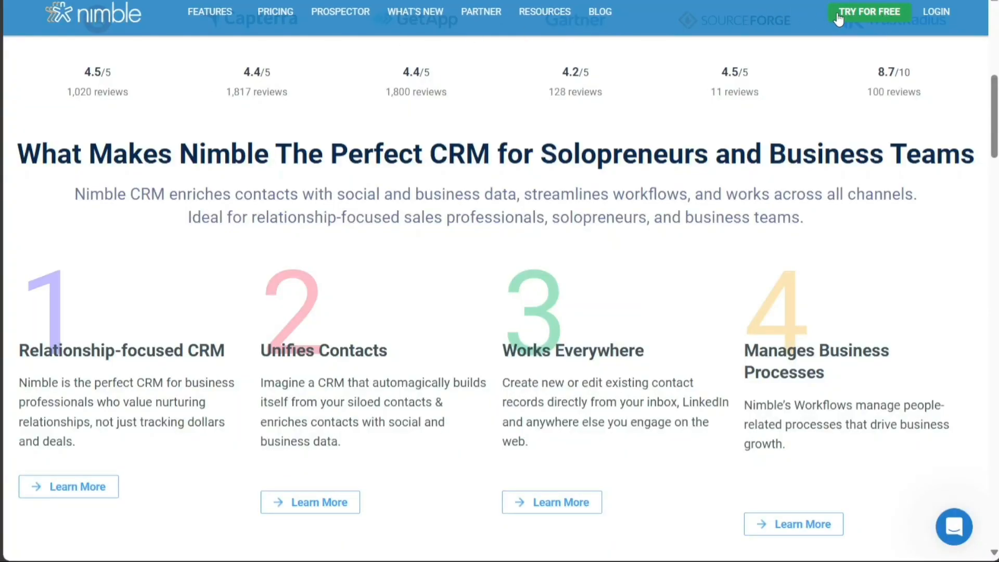
left_click(867, 11)
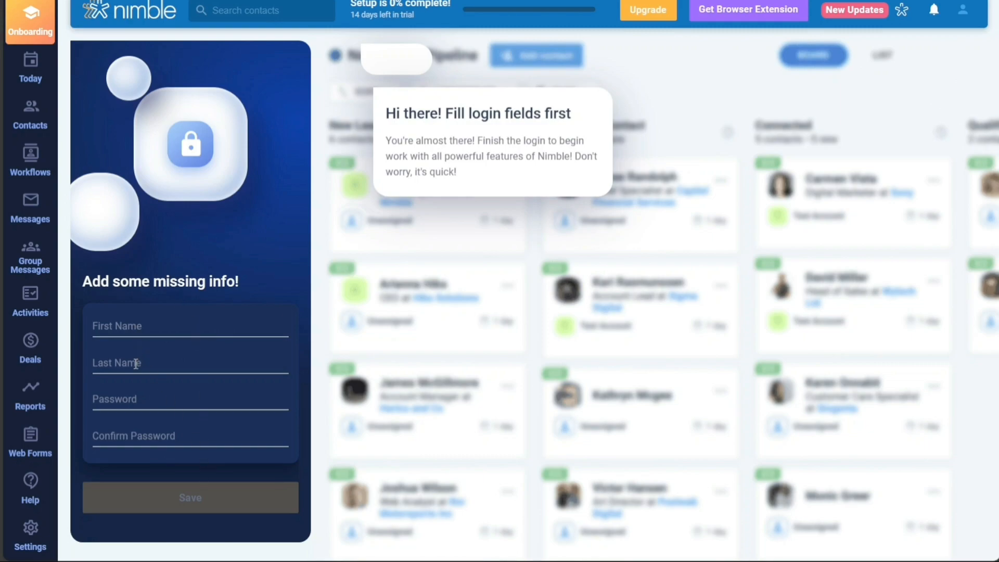
mouse_move(142, 467)
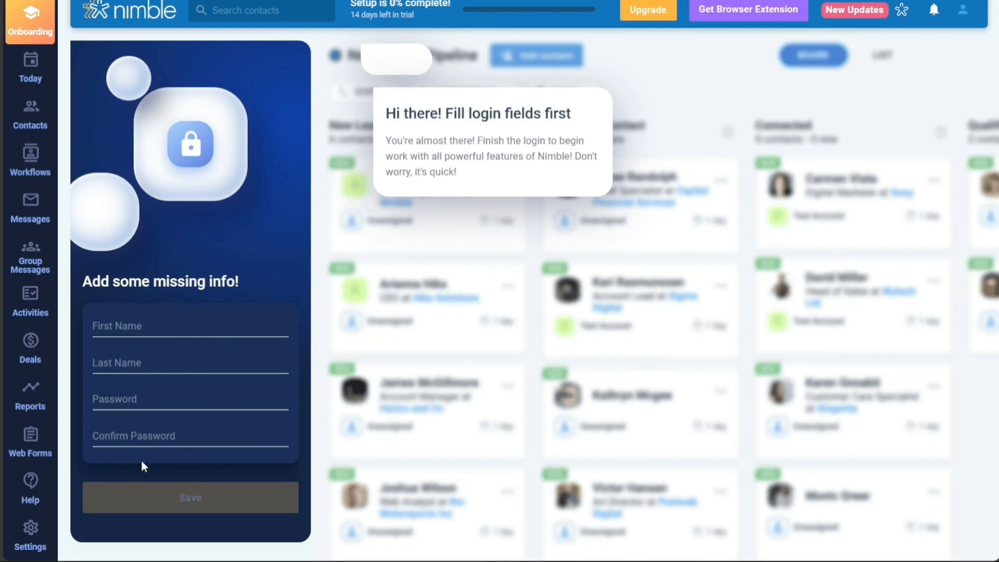
mouse_move(185, 514)
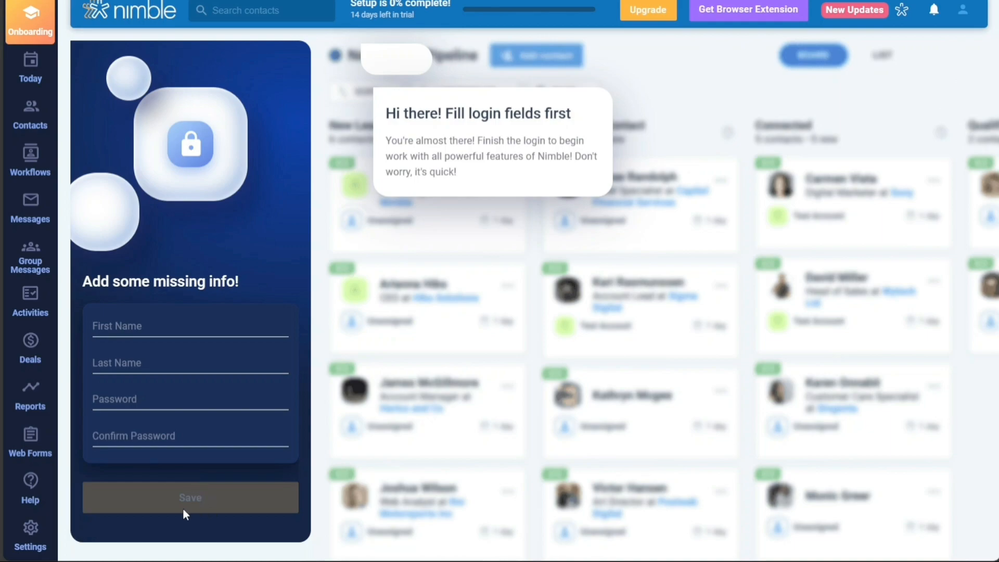
mouse_move(204, 510)
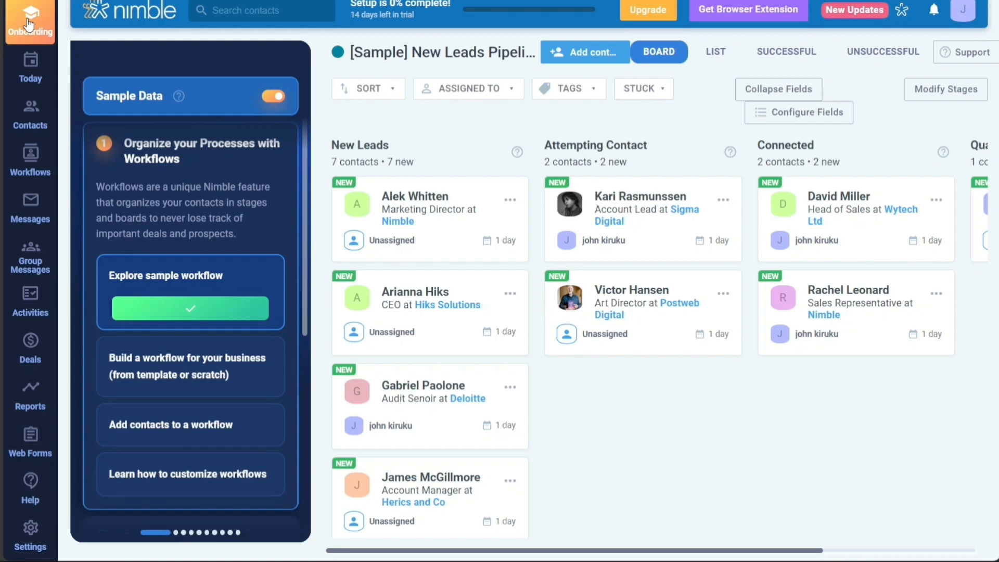
- View the Today overview, then show the recently viewed contacts and companies list
left_click(30, 67)
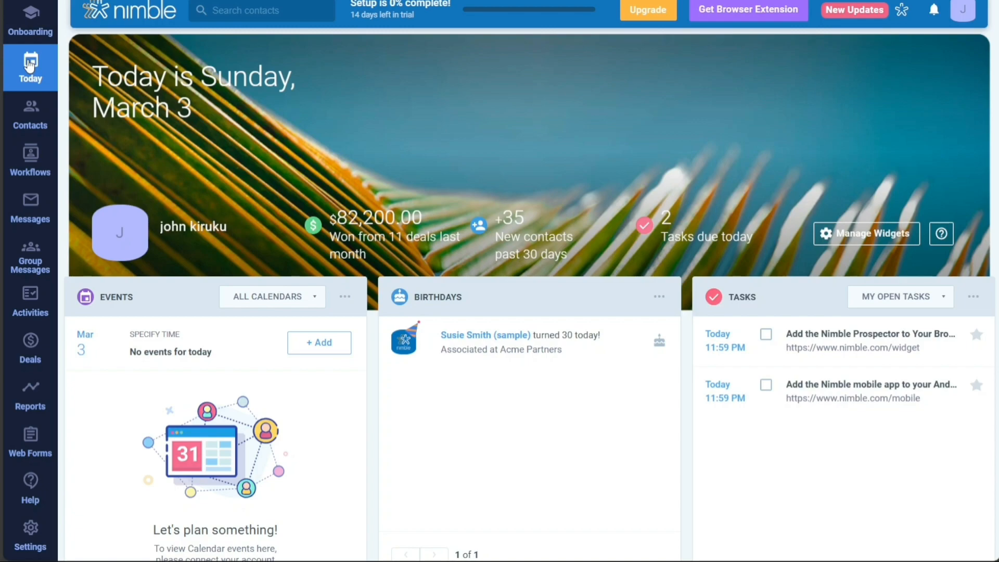
mouse_move(30, 114)
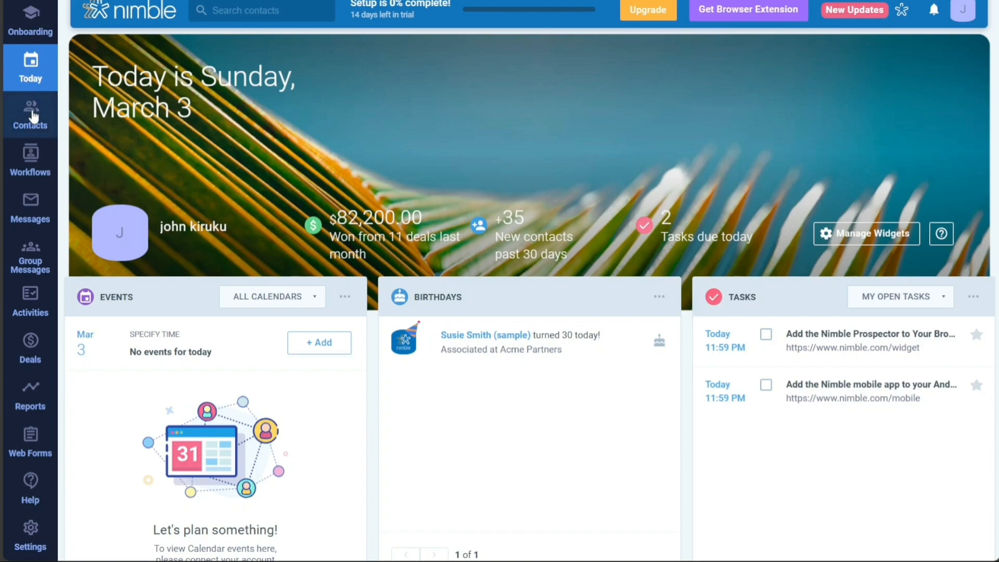
left_click(30, 116)
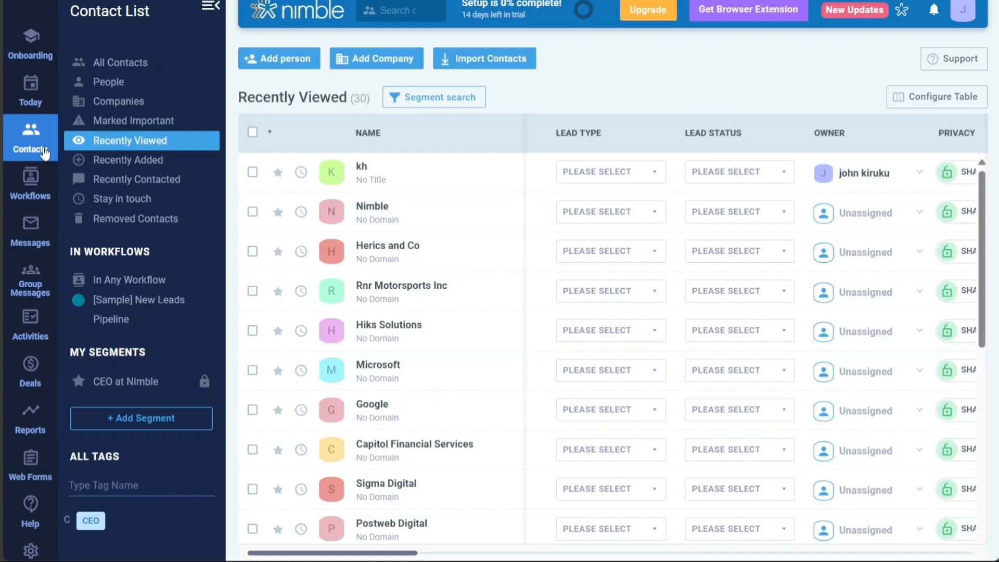
- Show the sample New Leads Pipeline board with contacts grouped by stage
left_click(30, 185)
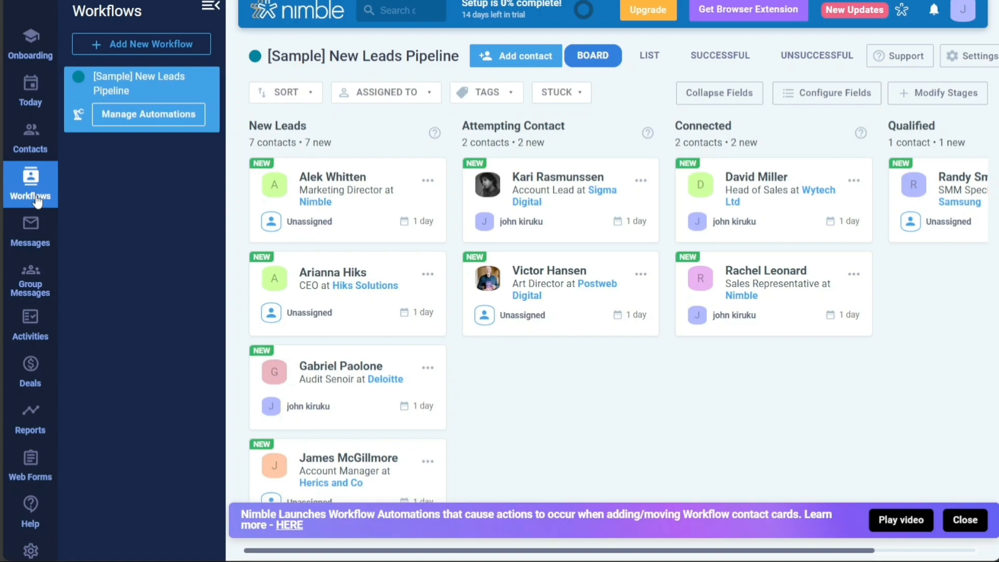
- Check the empty Messages inbox, then view the sample Paper Sales deals pipeline
left_click(30, 231)
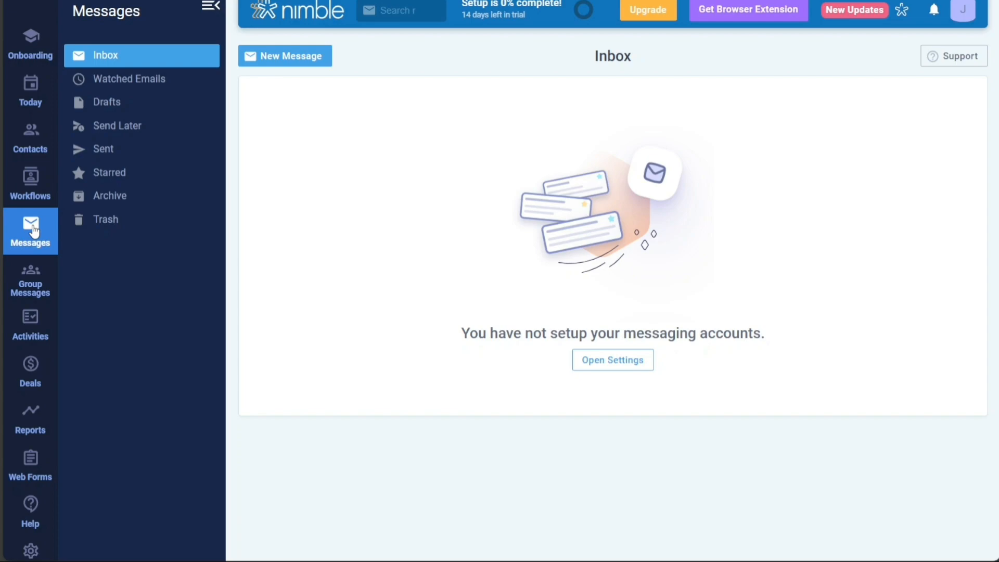
mouse_move(30, 325)
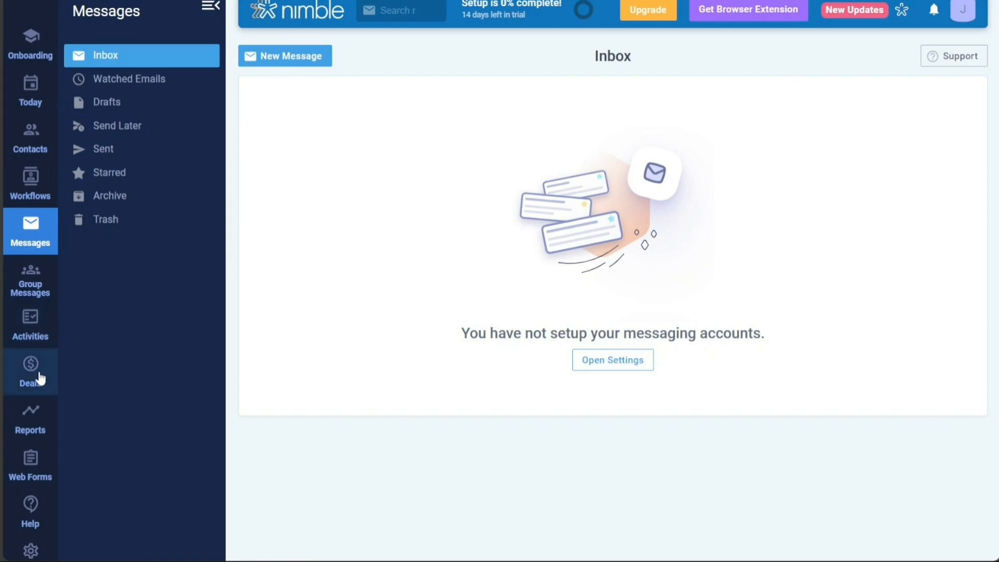
left_click(31, 372)
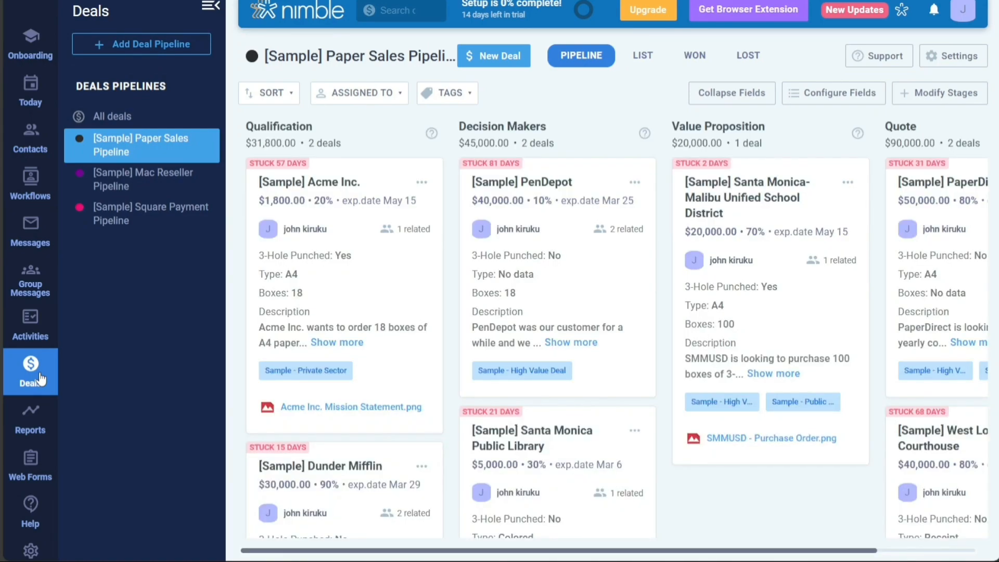
- View the sample Paper Sales reports dashboard, then the Web Forms welcome page
left_click(30, 418)
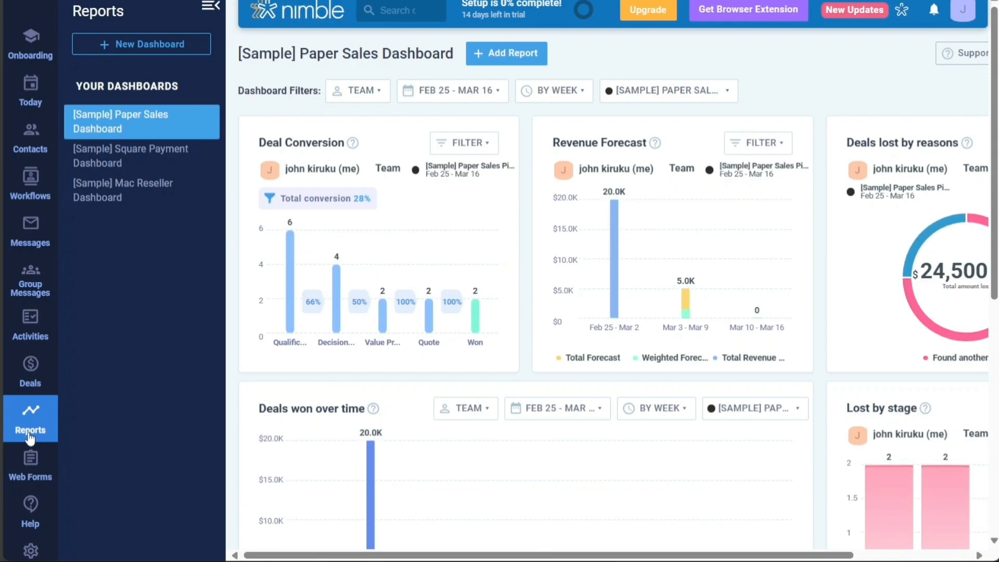
mouse_move(30, 462)
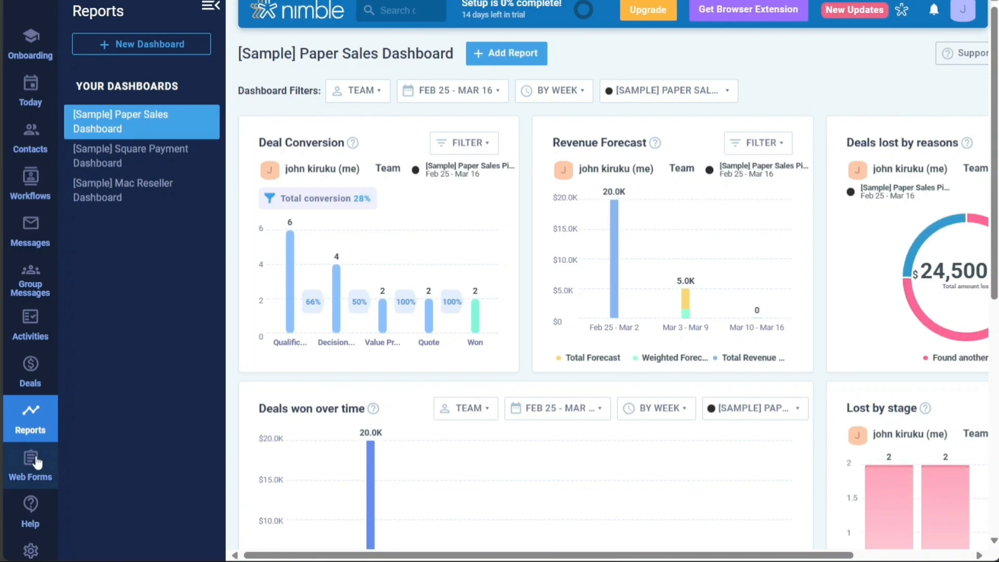
left_click(30, 462)
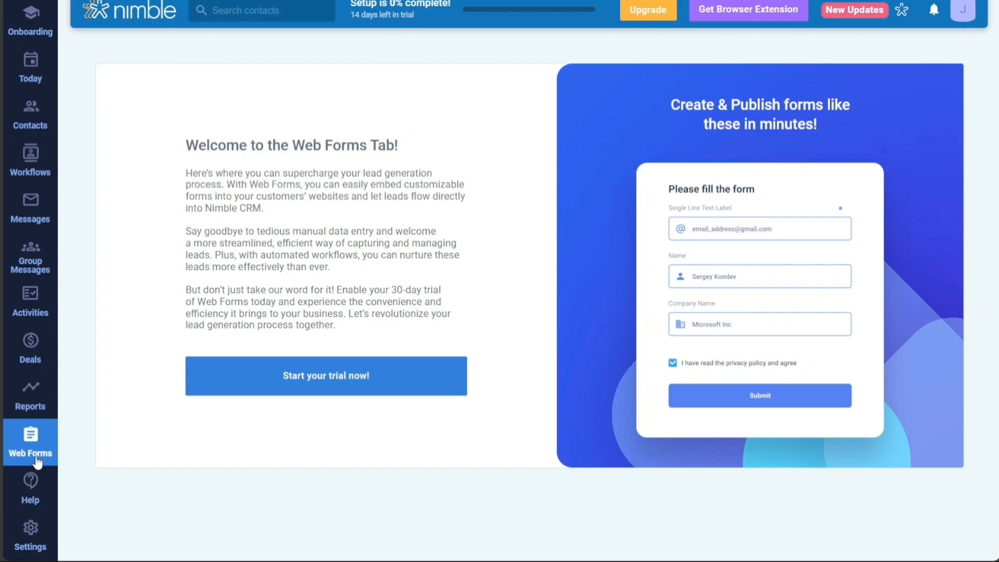
mouse_move(30, 487)
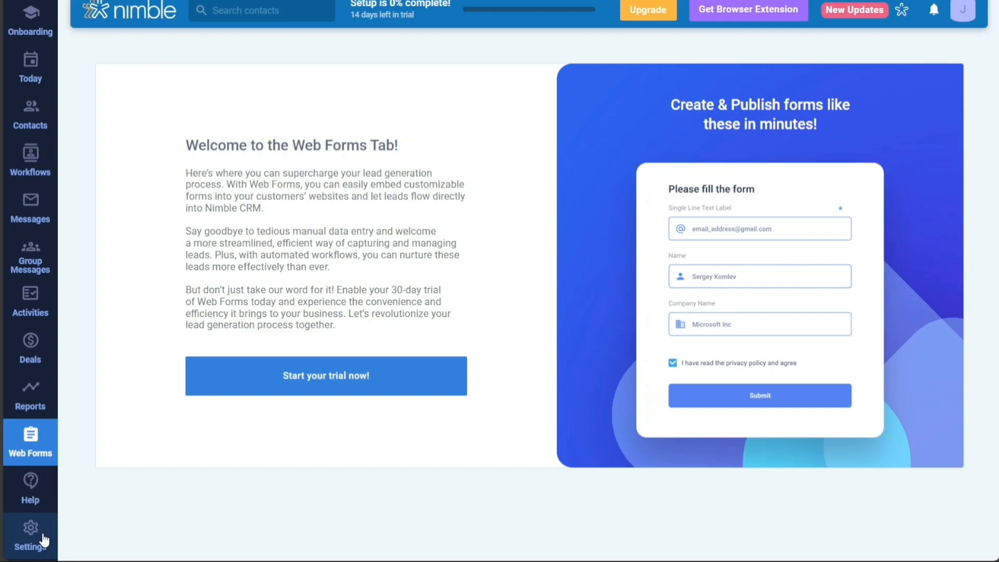
- Show the Integrations settings listing MailChimp, Wufoo, External Web Pages, PandaDoc and PhoneBurner
left_click(29, 535)
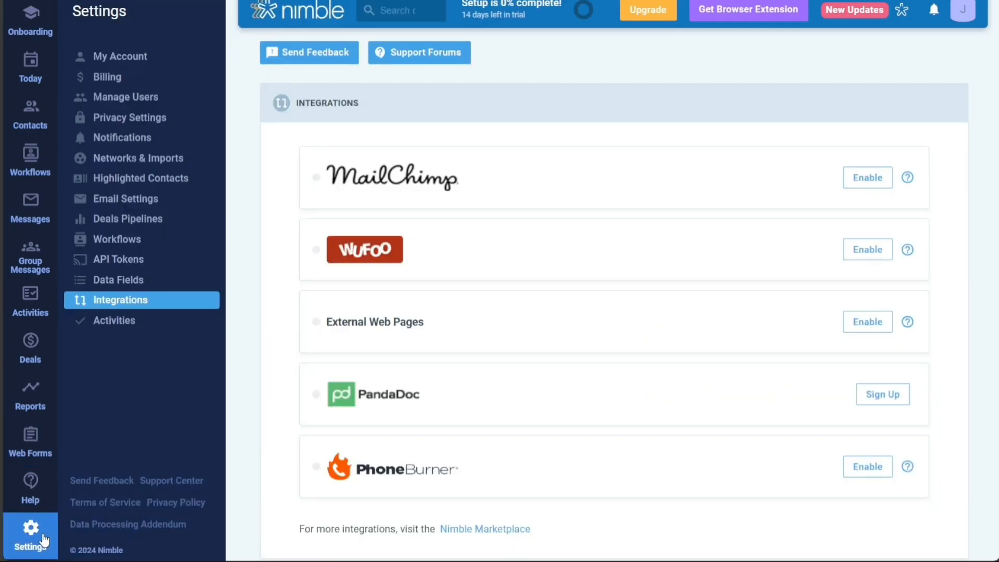
mouse_move(124, 197)
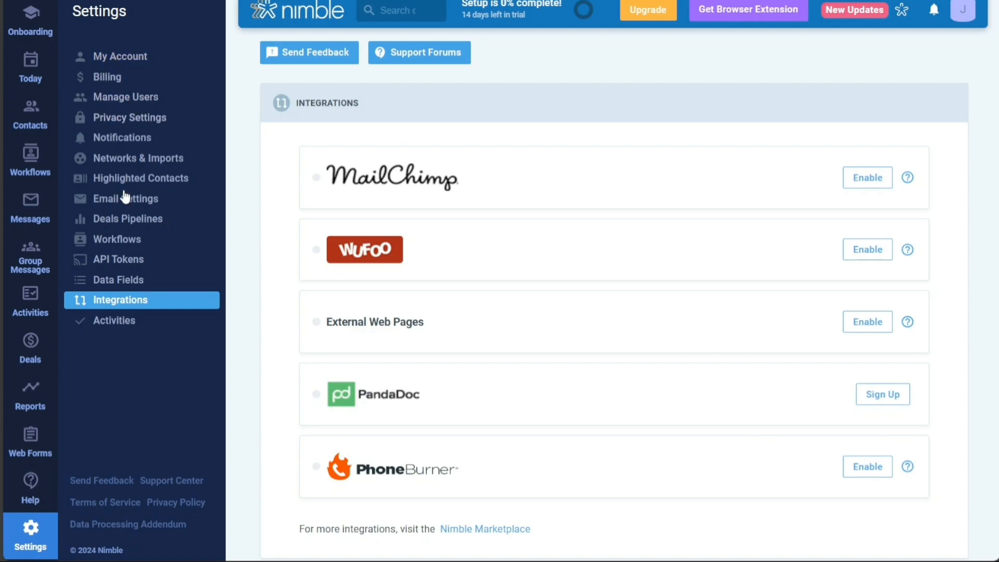
mouse_move(120, 44)
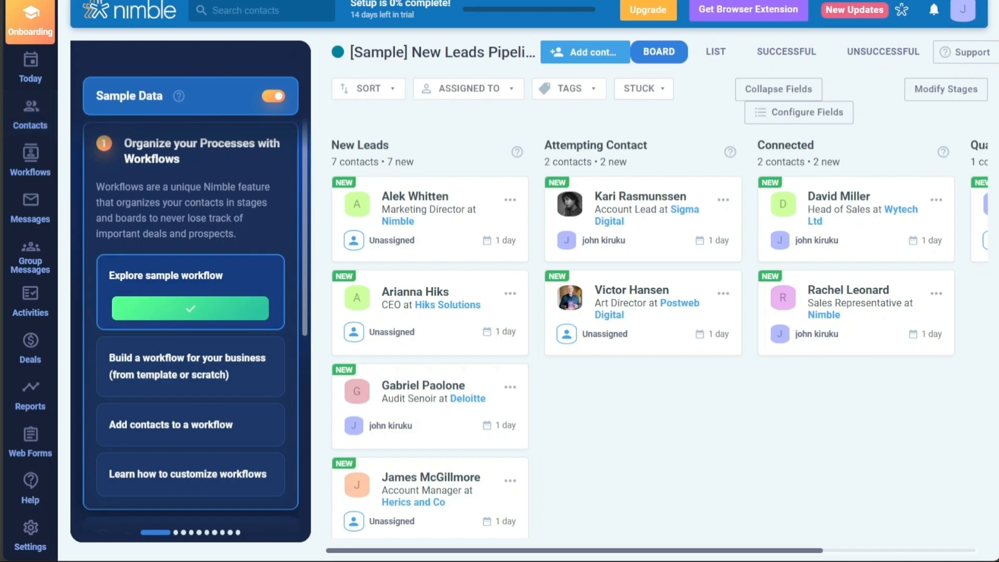
- Return to the contact list and begin a new person contact form
left_click(30, 115)
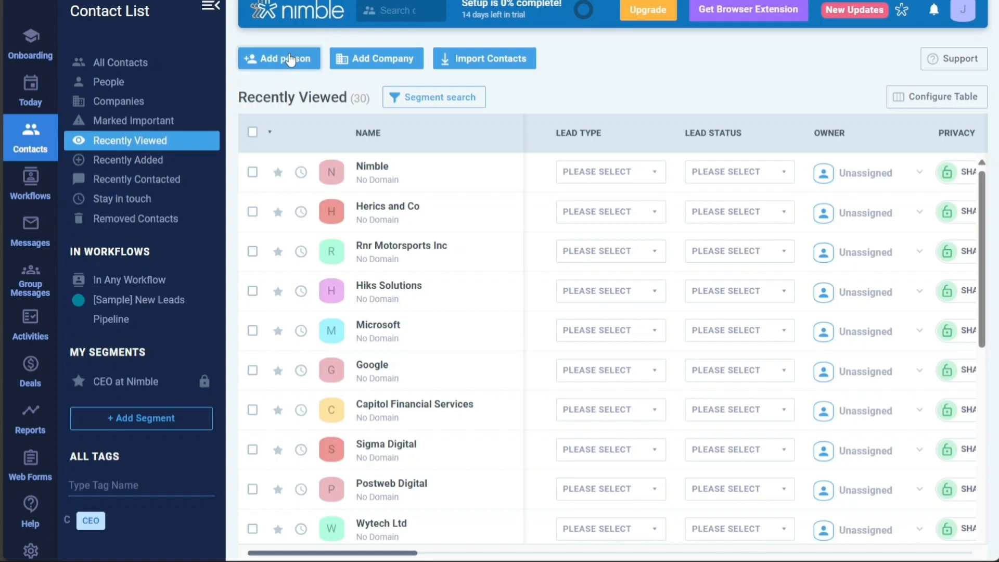
mouse_move(299, 61)
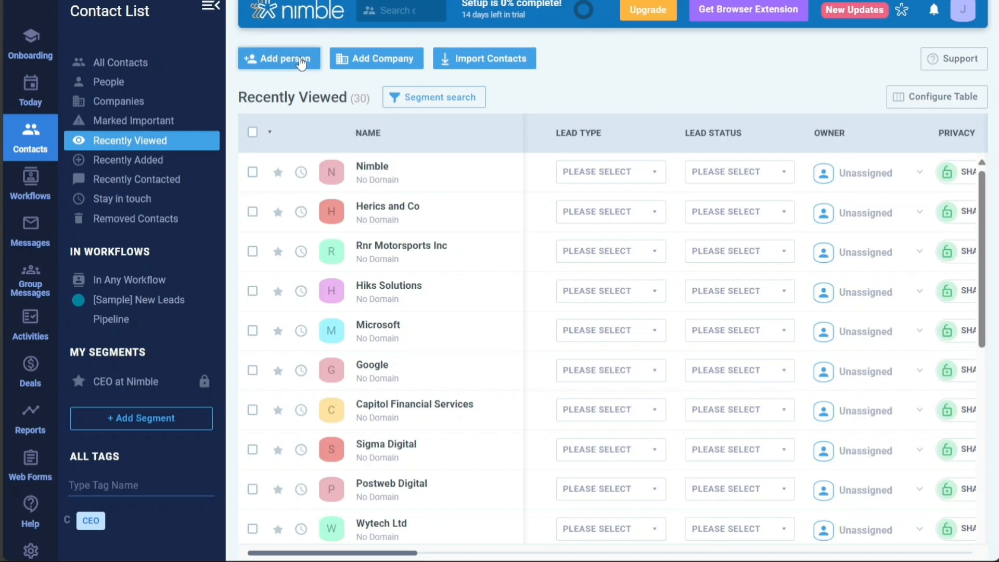
mouse_move(279, 58)
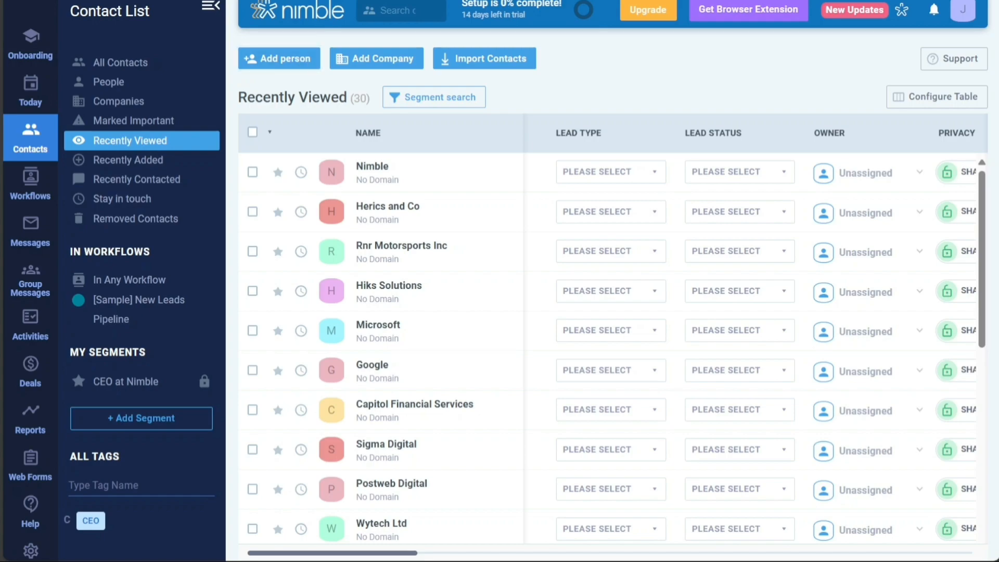
left_click(279, 58)
type("hera")
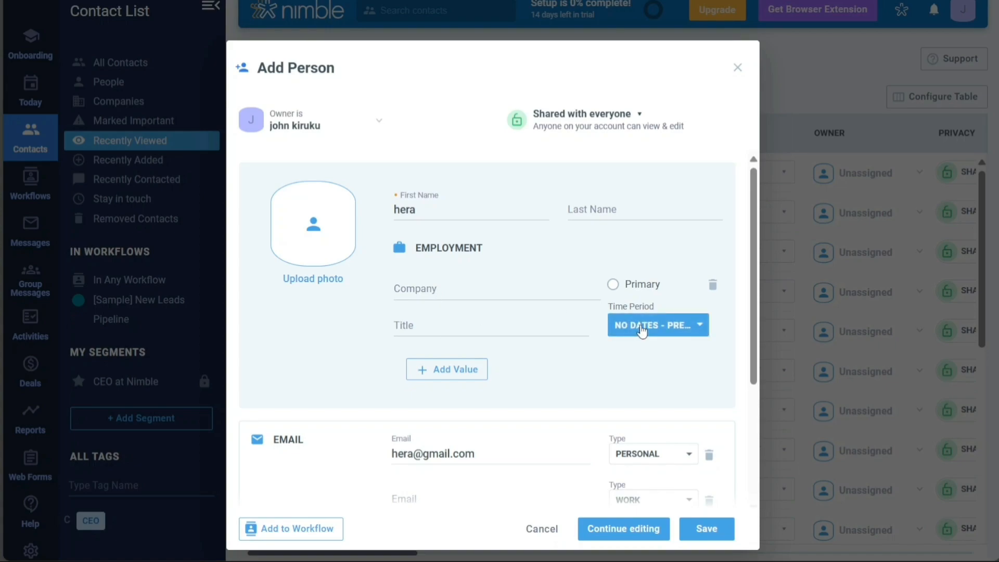
- Scroll the new person form for 'hera' down to its email and phone sections
scroll("down", 3)
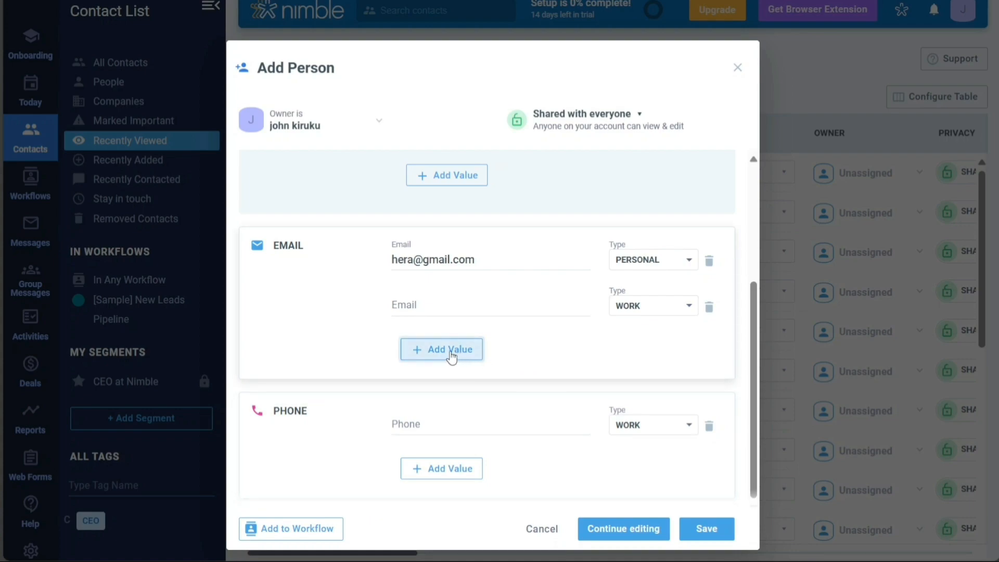
mouse_move(490, 353)
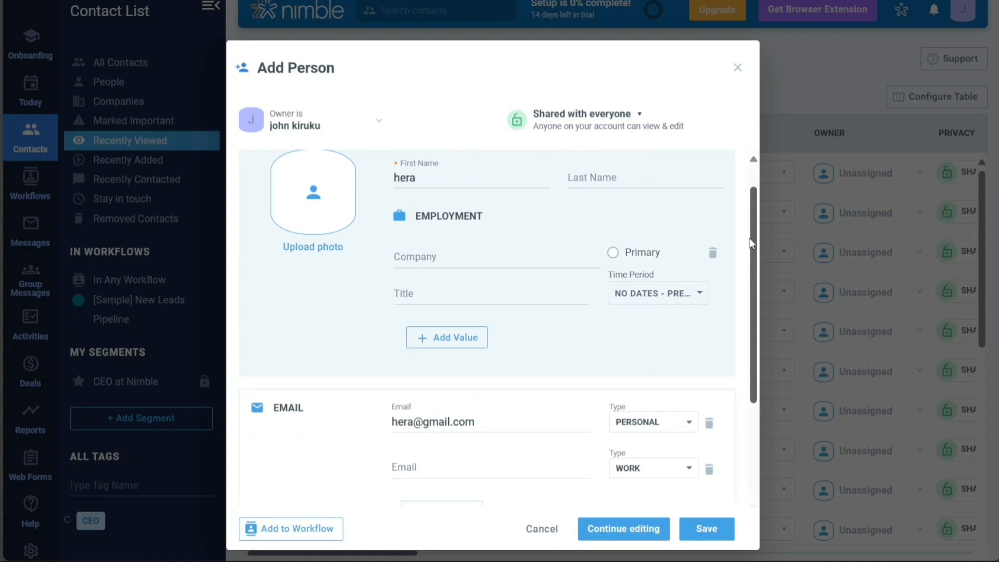
scroll("down", 3)
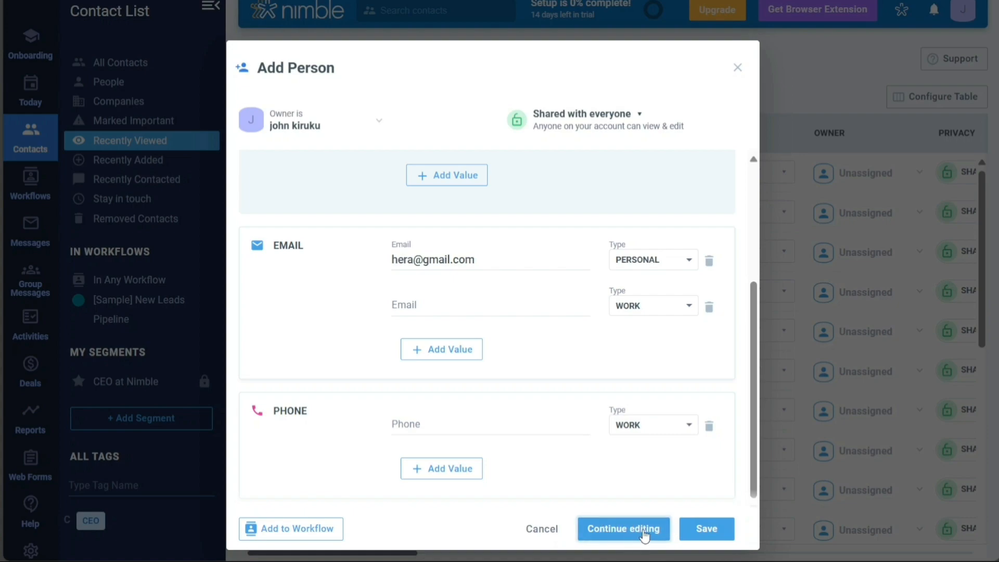
mouse_move(636, 534)
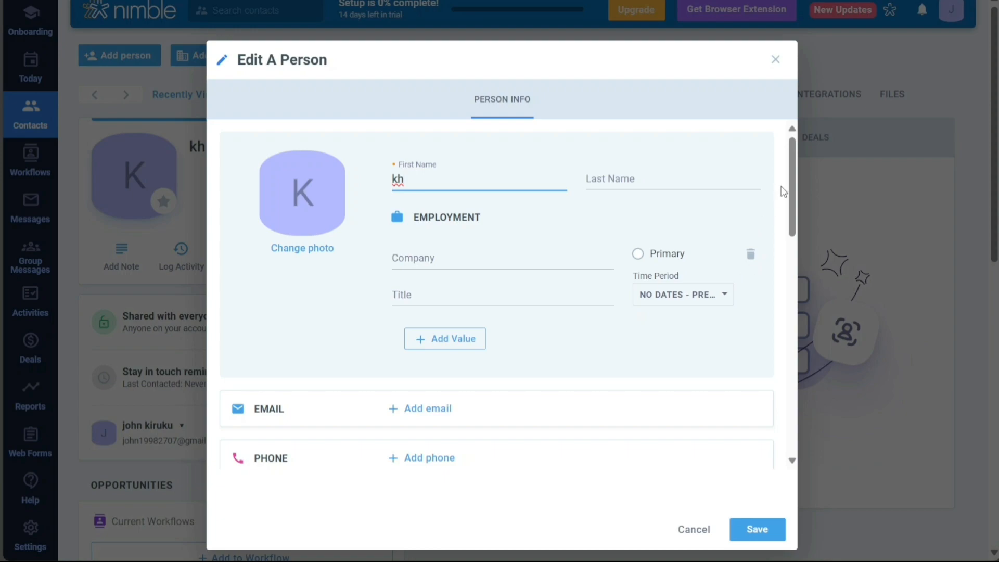
- Scroll down through the Edit A Person form fields for contact kh
scroll("down", 3)
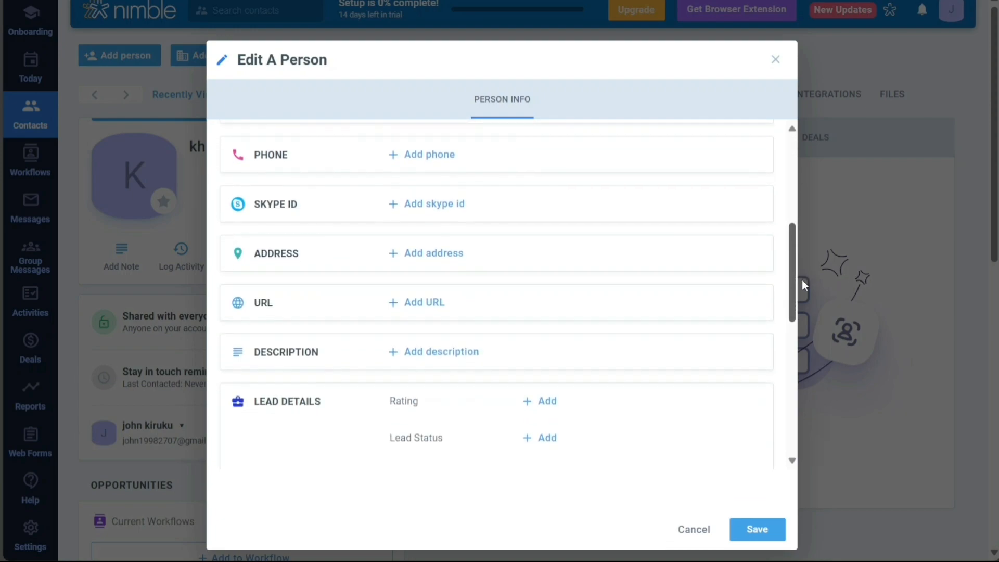
scroll("down", 3)
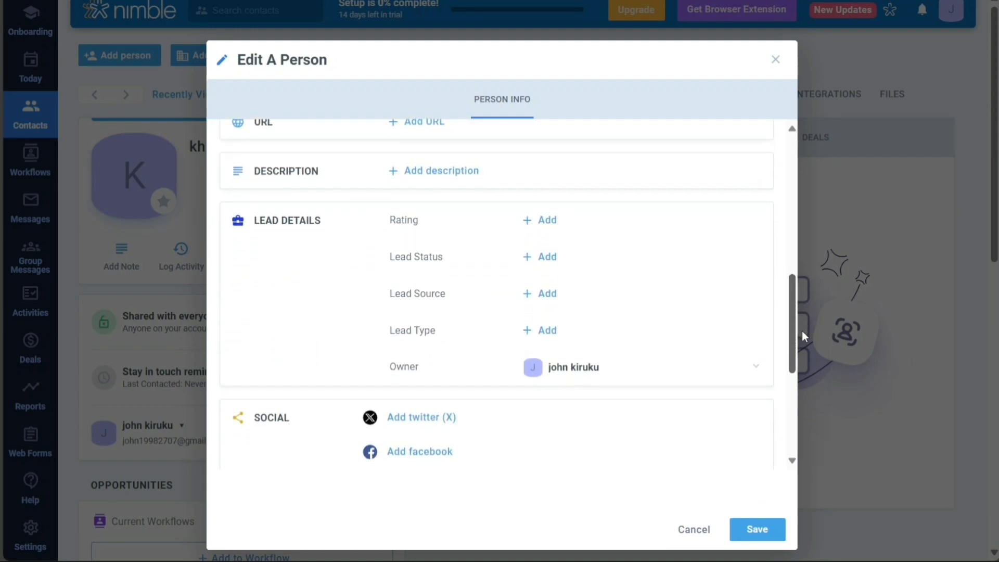
scroll("down", 3)
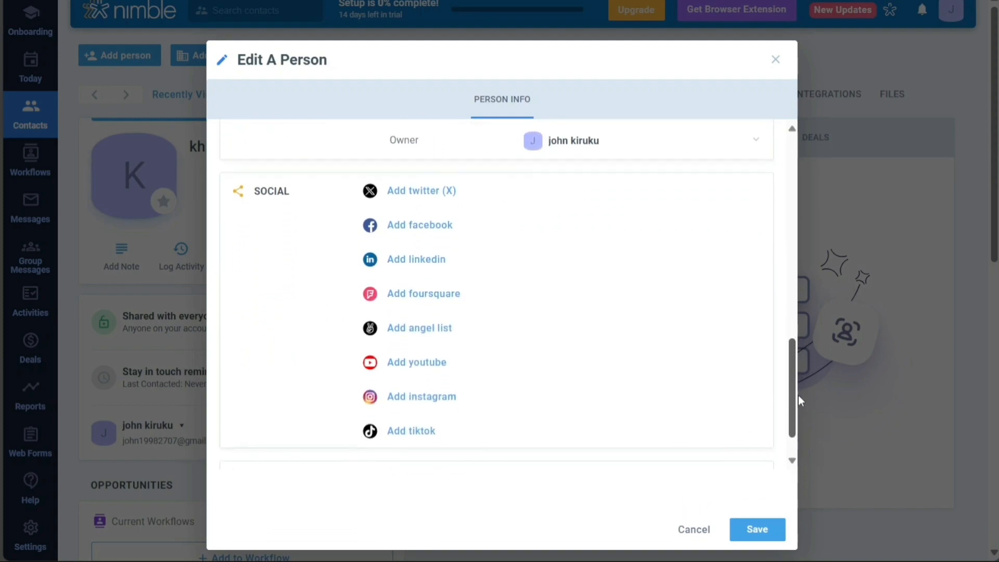
scroll("down", 3)
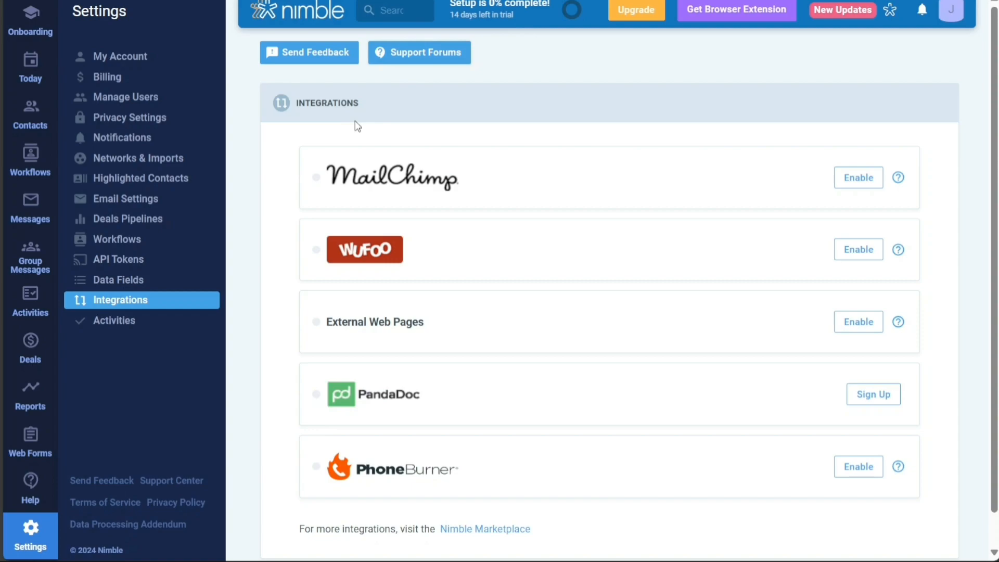
mouse_move(259, 219)
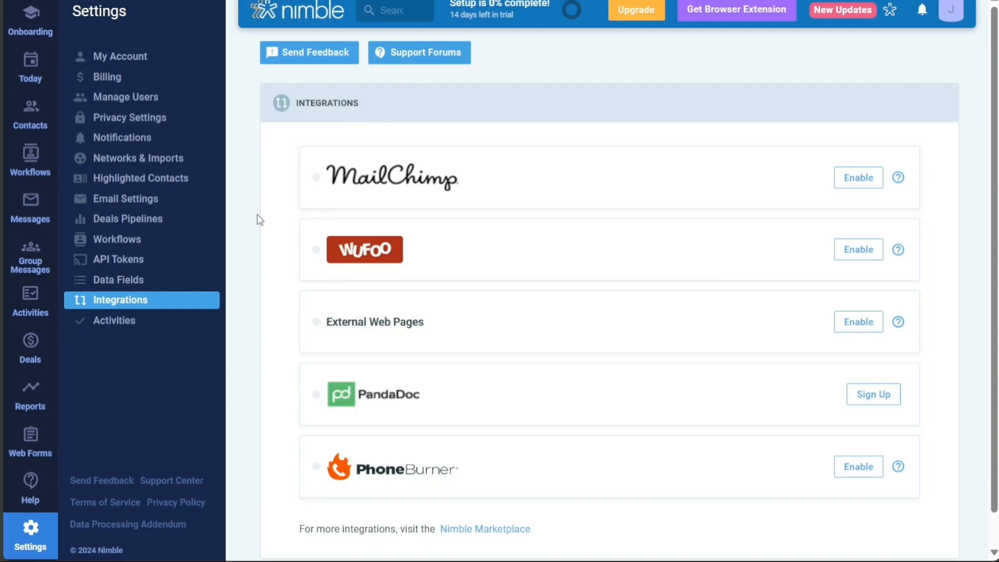
mouse_move(88, 492)
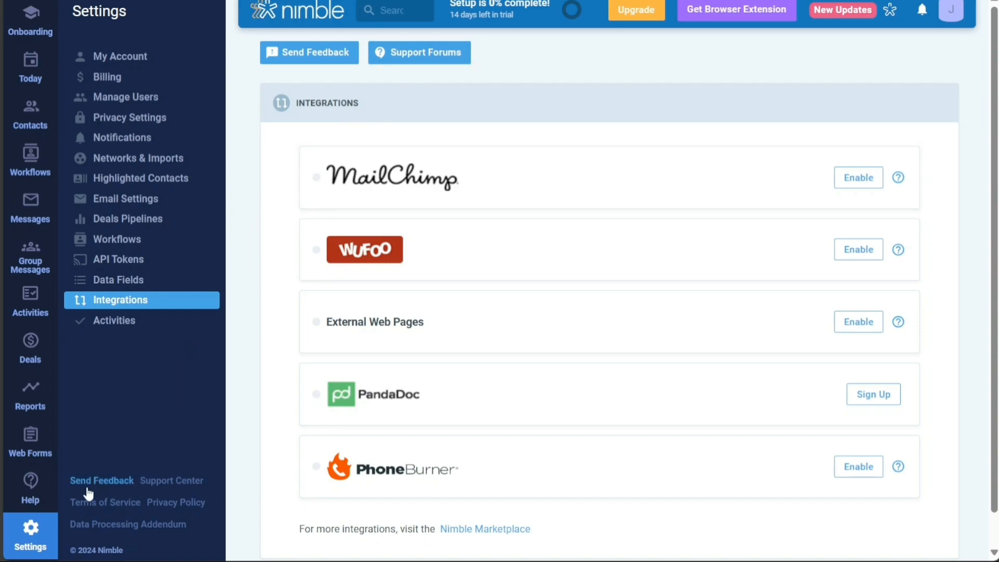
mouse_move(30, 549)
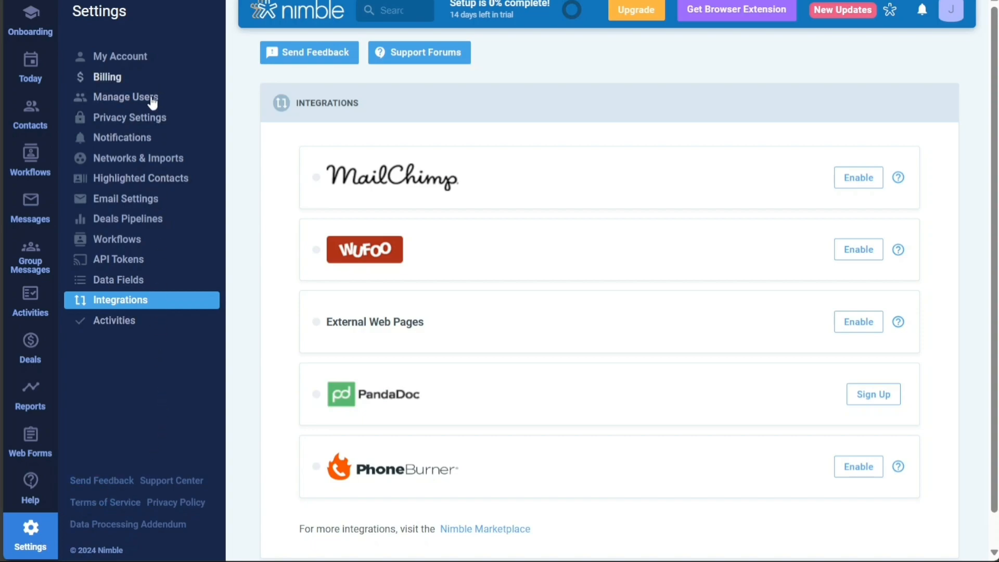
mouse_move(142, 366)
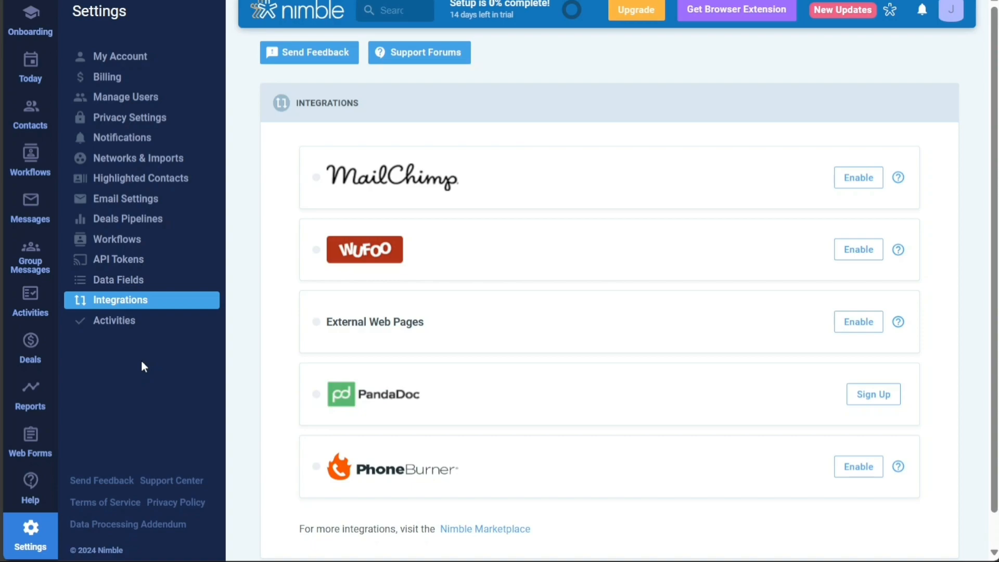
mouse_move(121, 308)
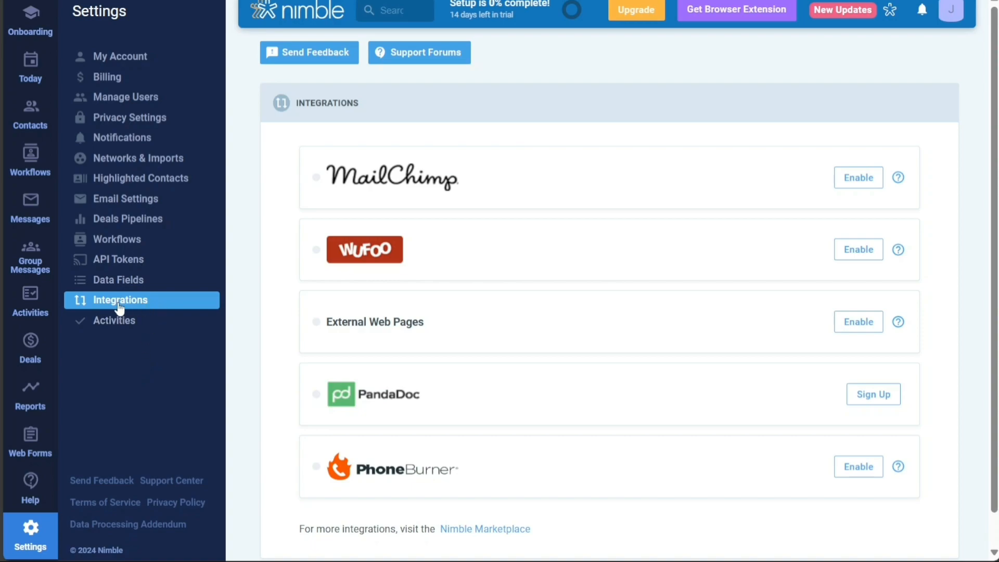
mouse_move(144, 306)
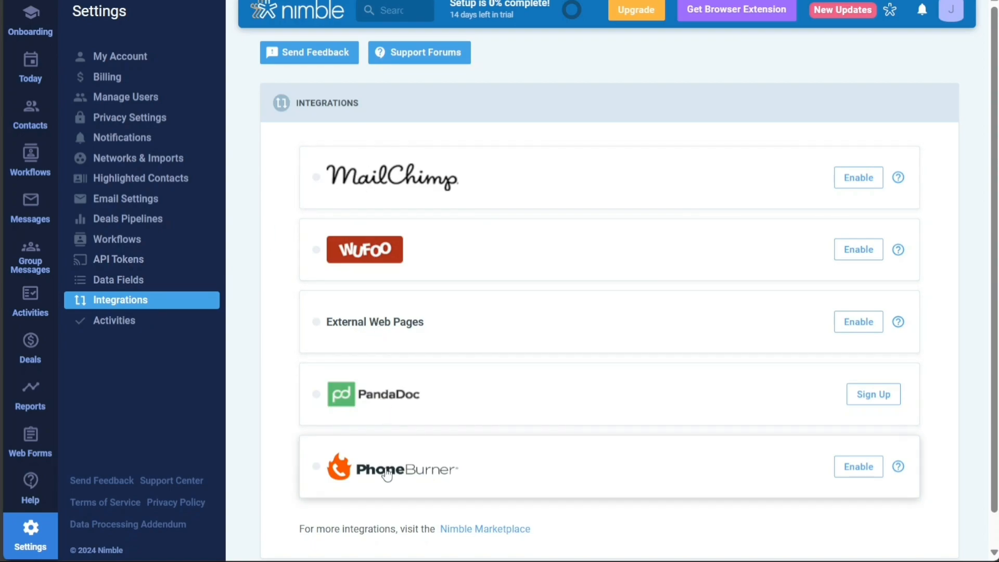
mouse_move(274, 398)
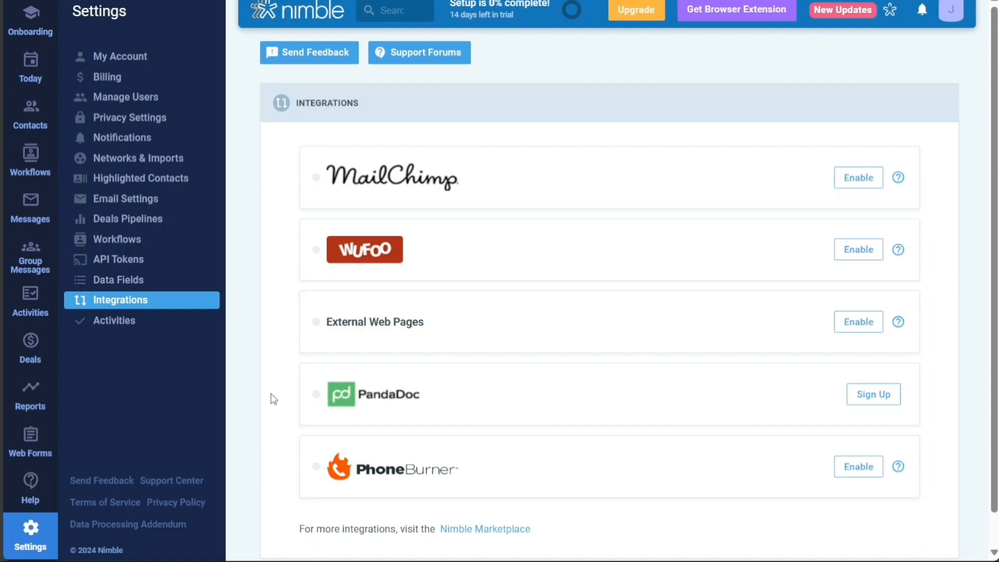
mouse_move(858, 177)
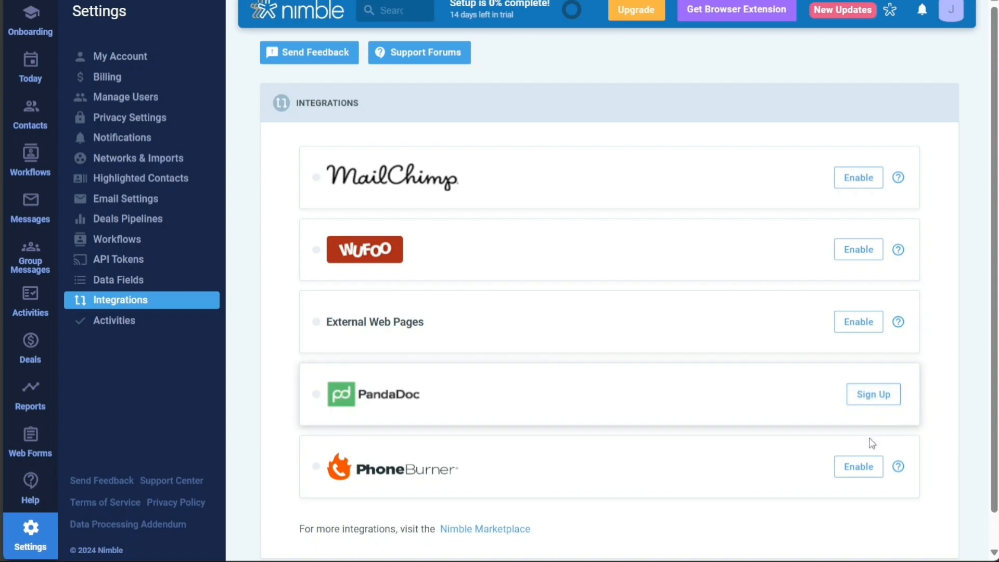
mouse_move(929, 366)
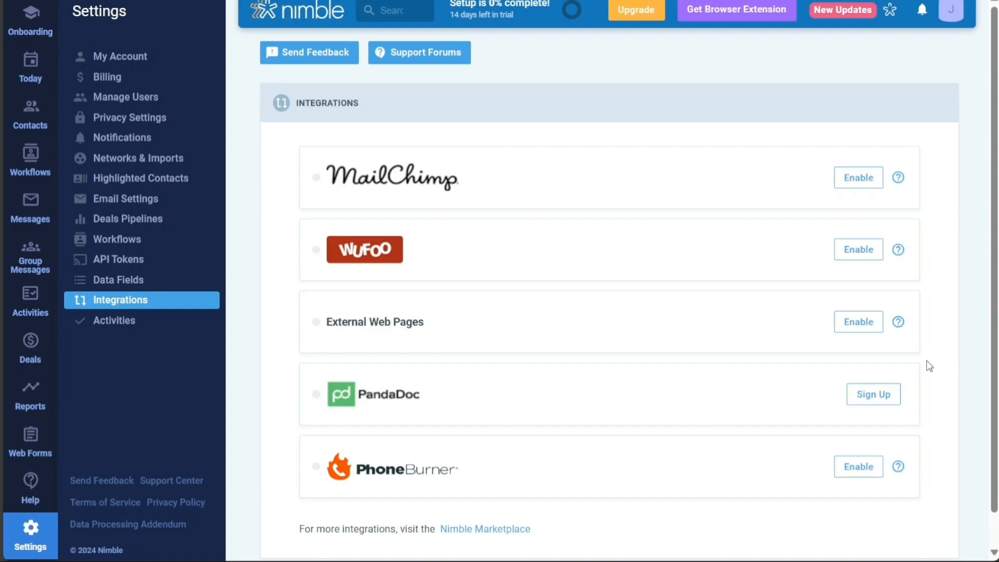
mouse_move(868, 204)
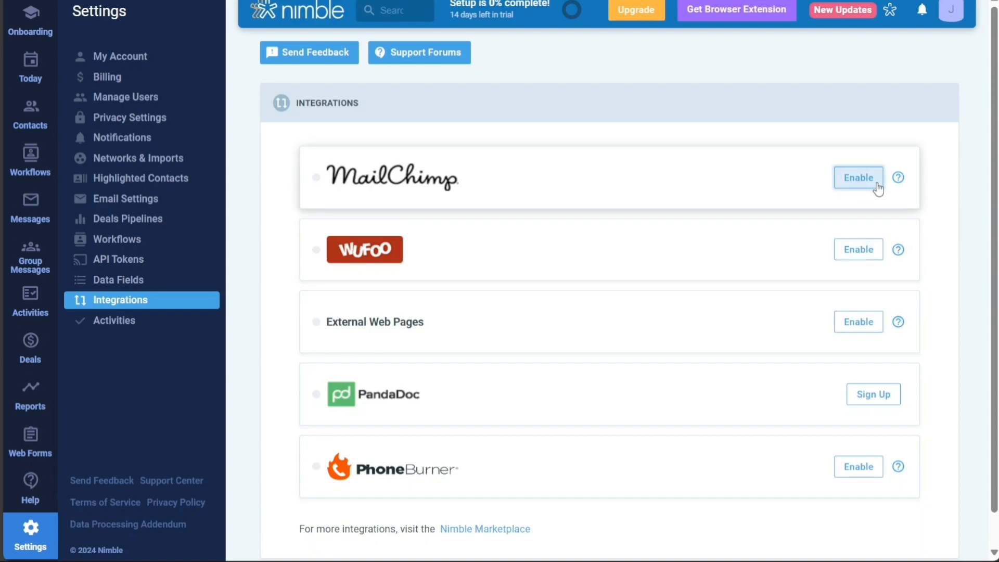
mouse_move(859, 190)
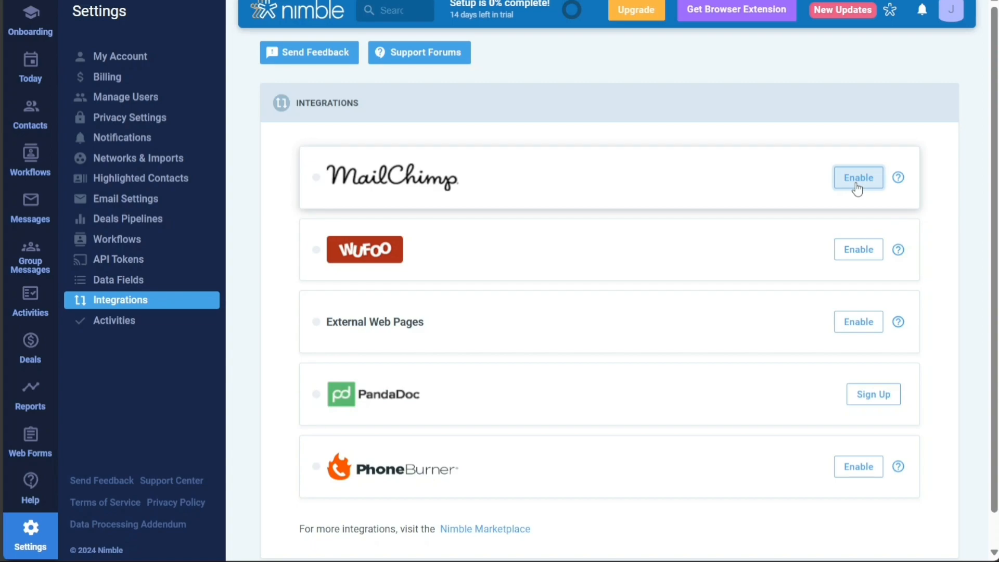
- Enable the MailChimp integration and focus its API key field ready for entry
left_click(858, 177)
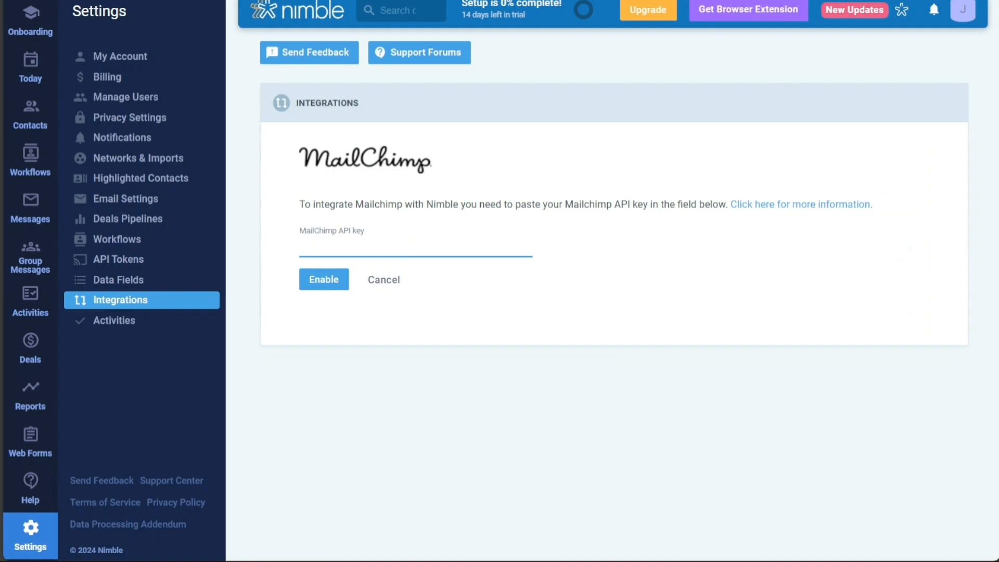
left_click(414, 246)
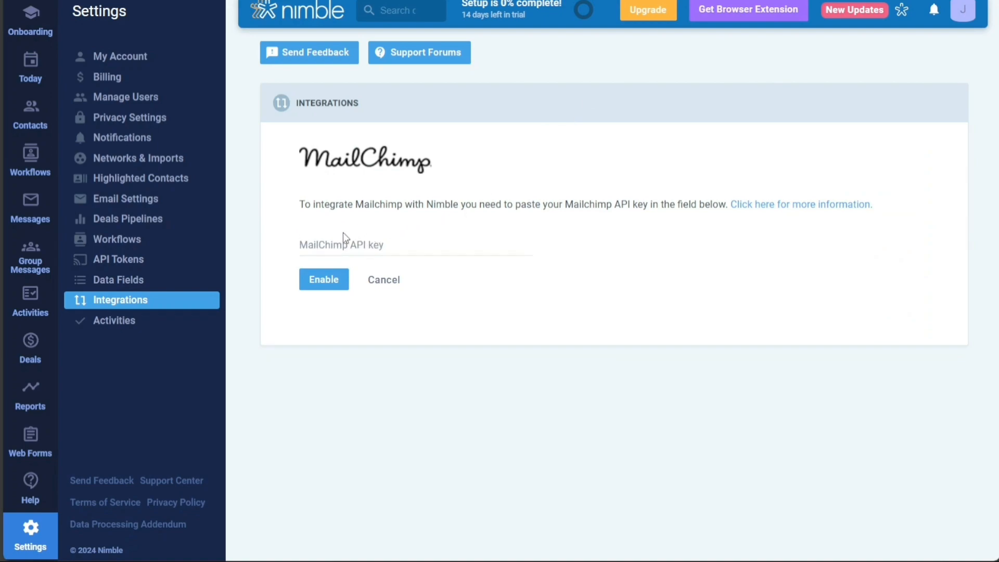
left_click(415, 248)
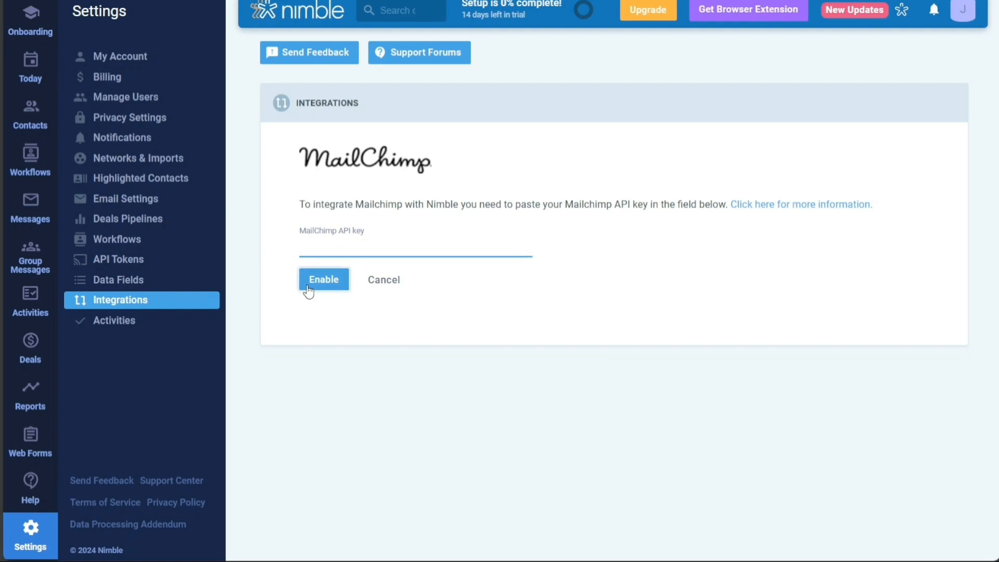
mouse_move(342, 294)
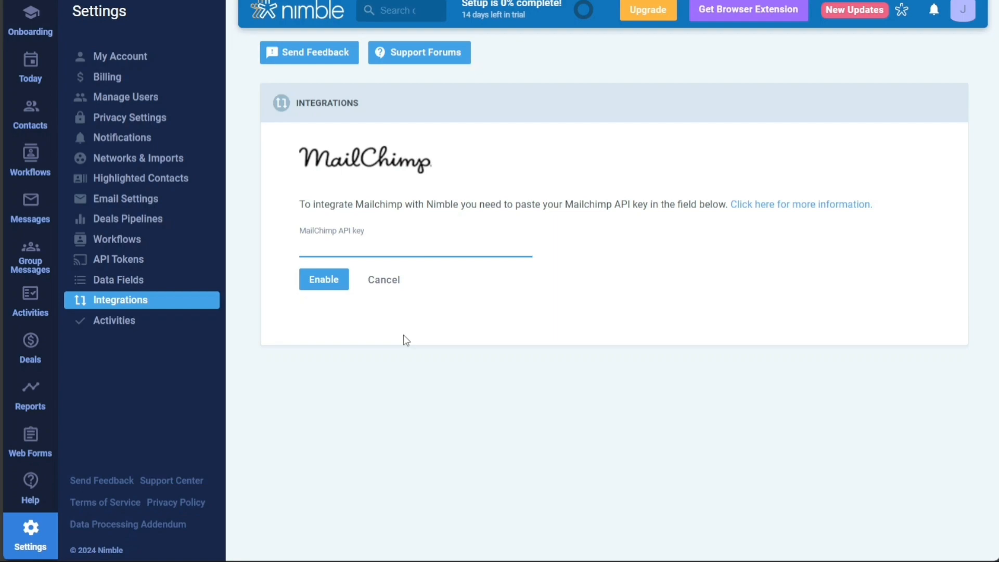
left_click(415, 246)
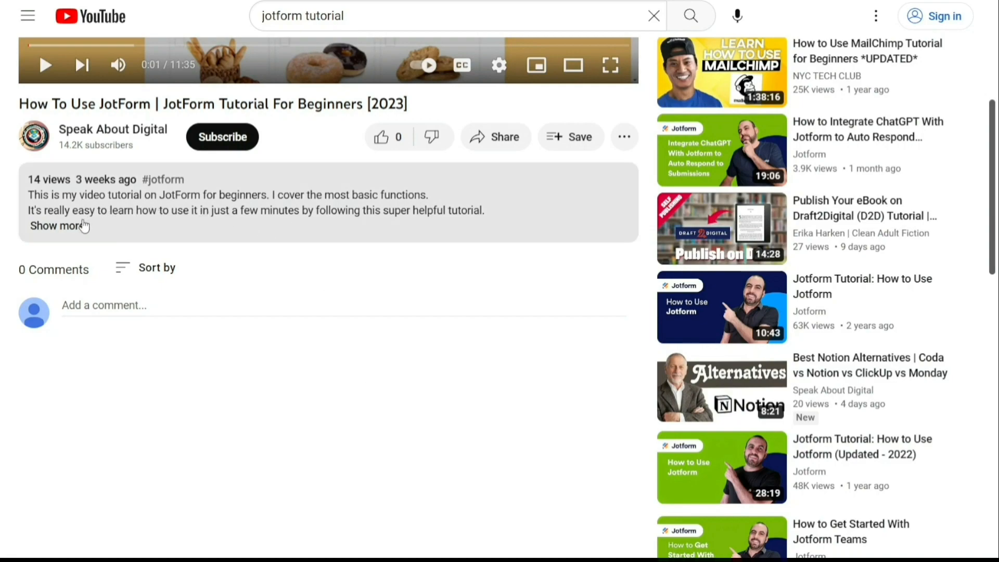
- Expand the JotForm beginners tutorial's full description, revealing its upload date and sign-up link
left_click(57, 225)
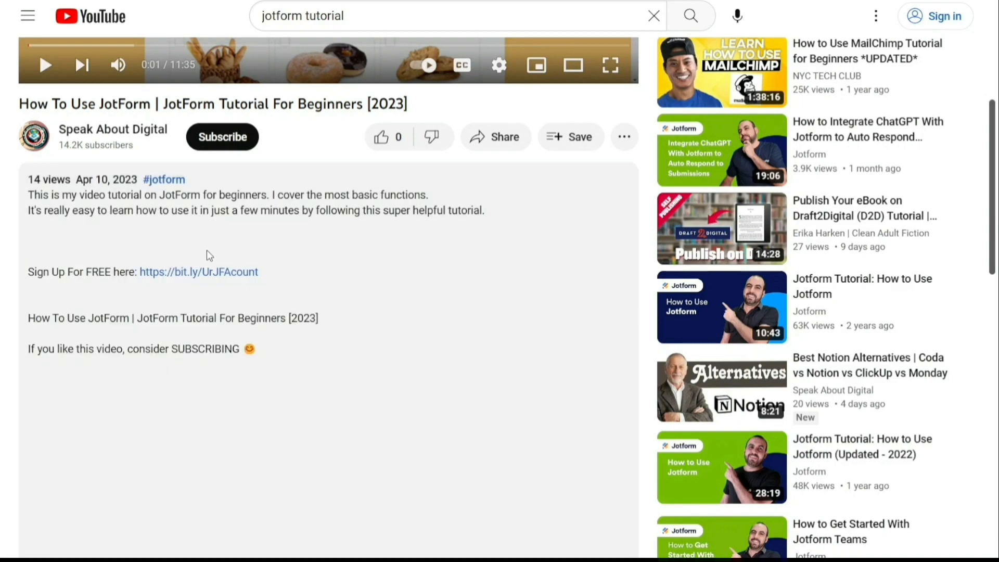